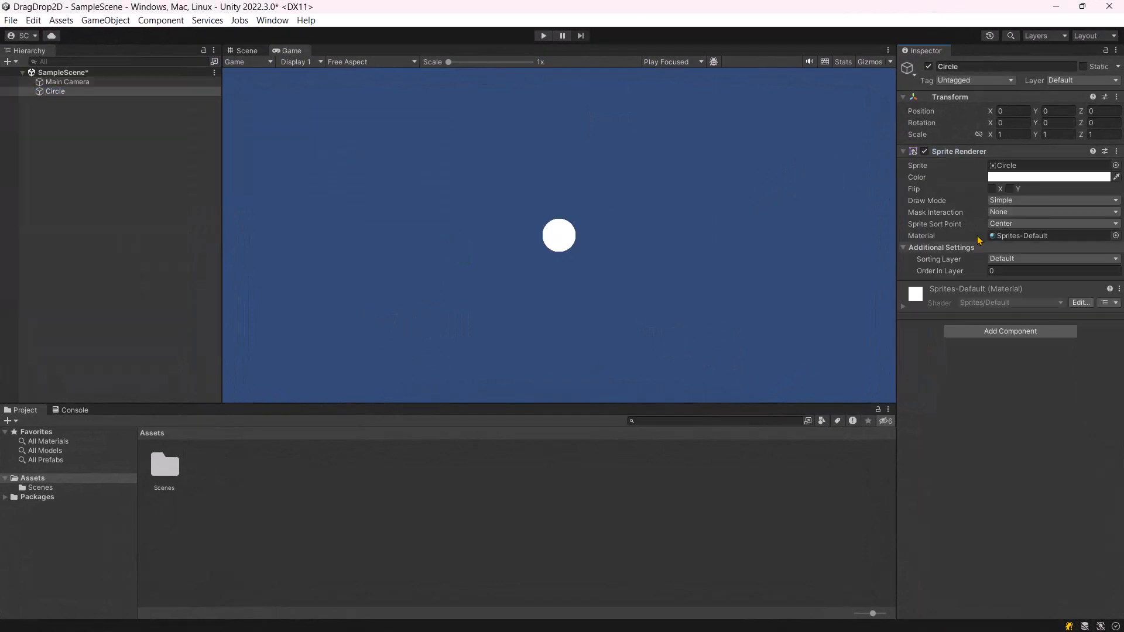
Colour the circle's Sprite Renderer green and add a Circle Collider 2D.
click(1051, 176)
text(cir)
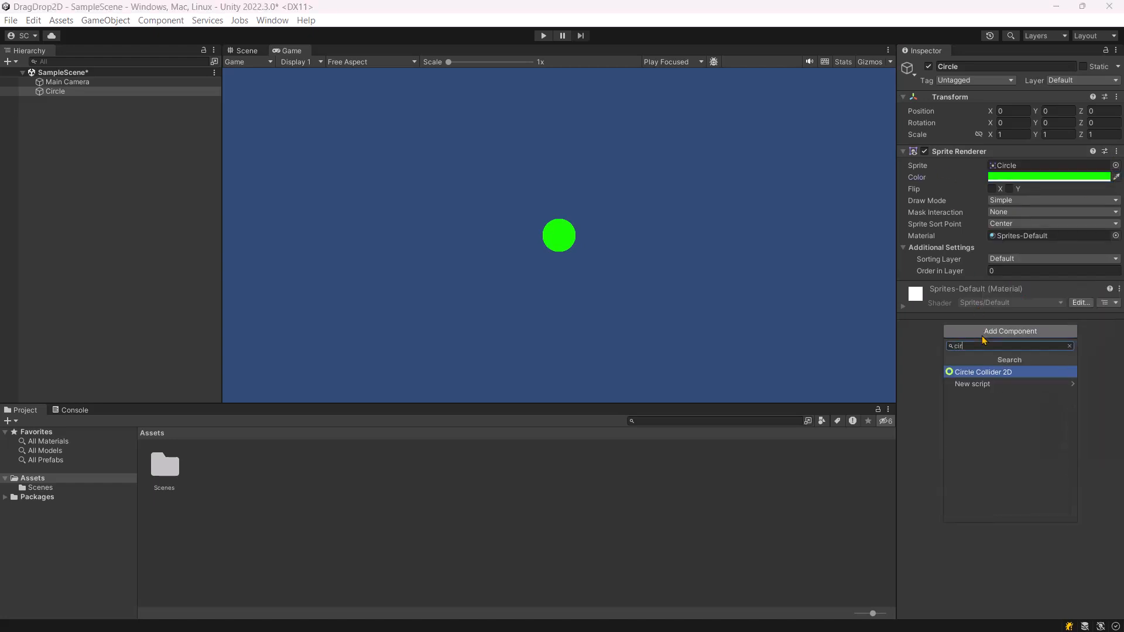
click(983, 371)
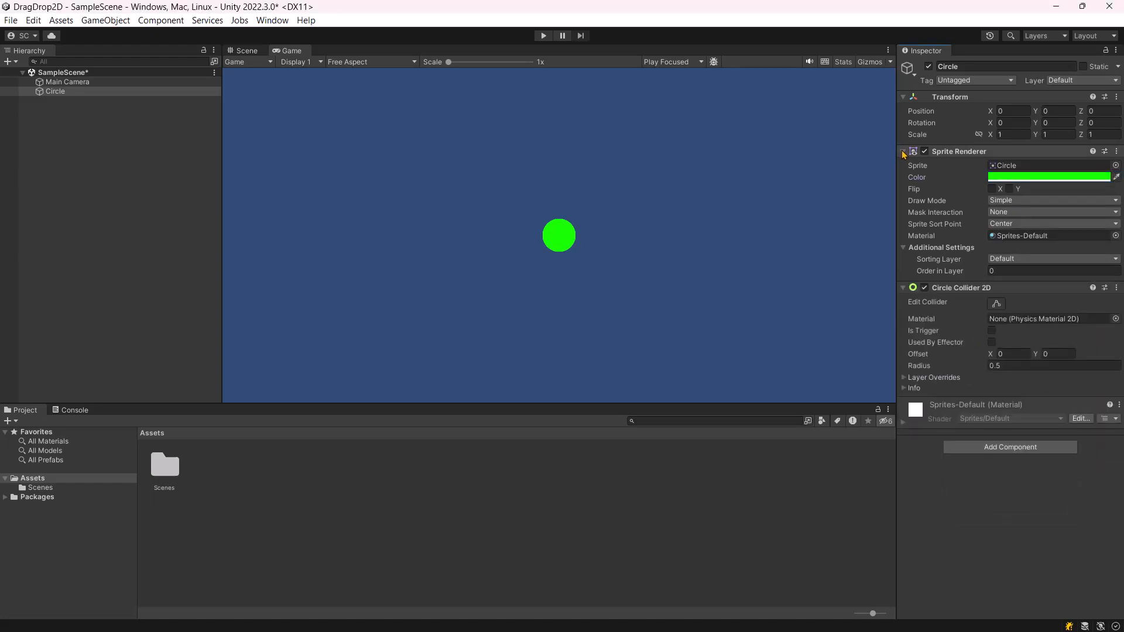
click(904, 151)
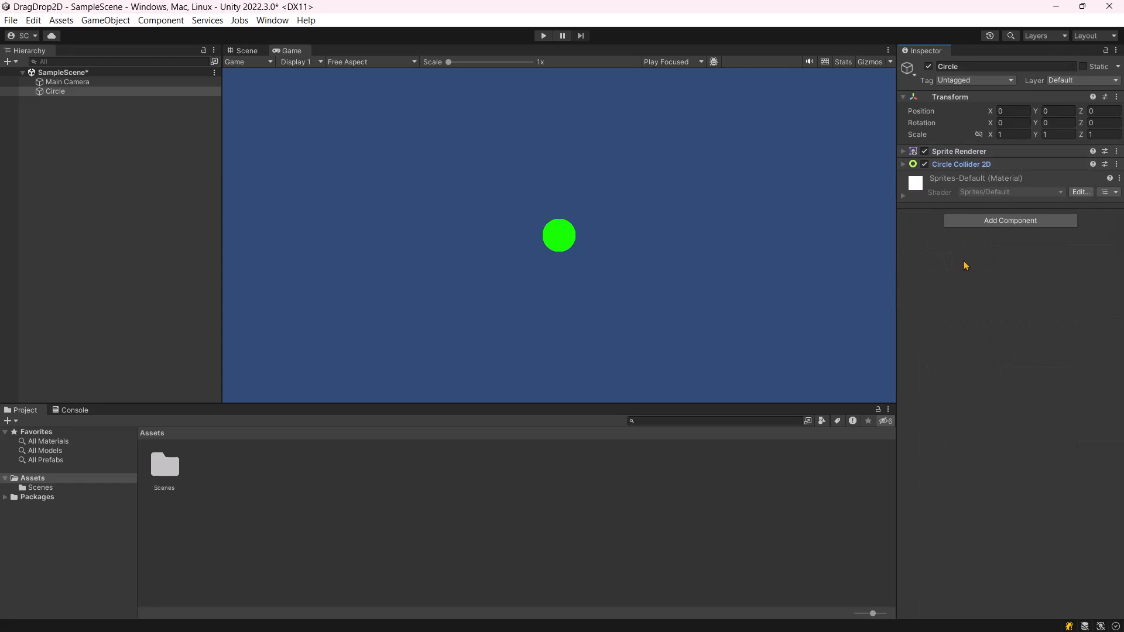
Add a new script component named DragDrop2D and open it in the code editor.
click(1009, 220)
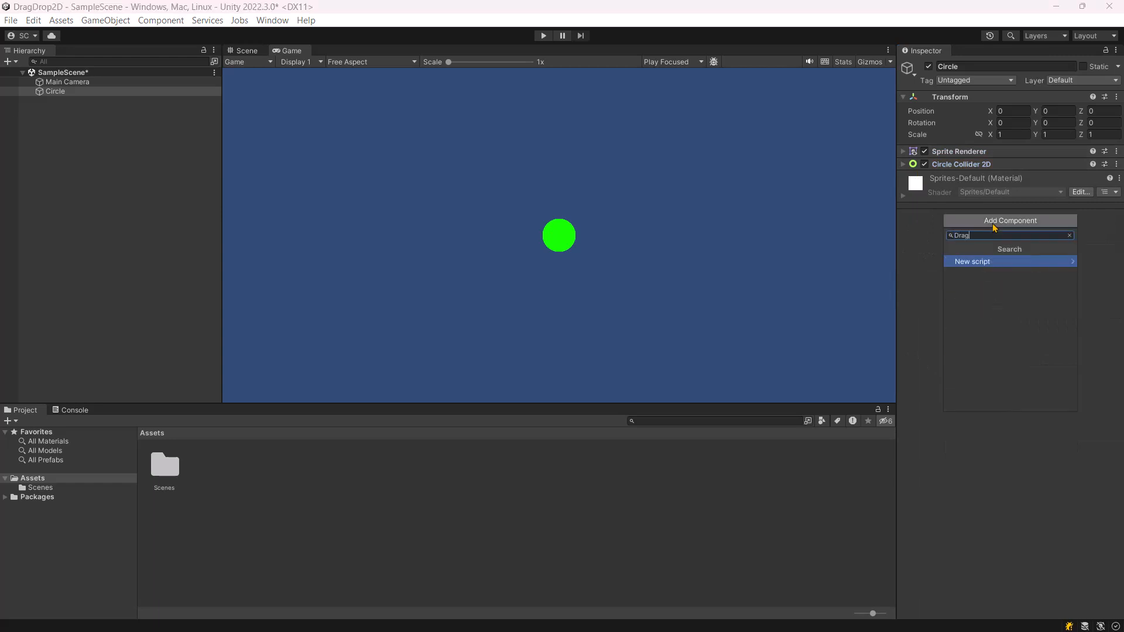
click(973, 261)
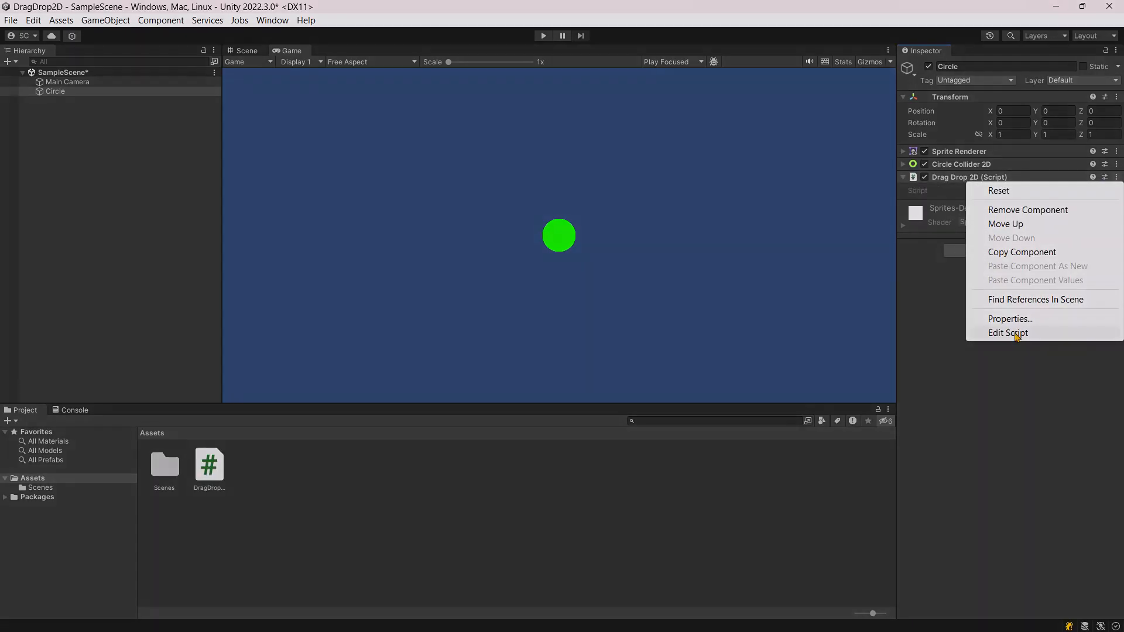
click(1008, 333)
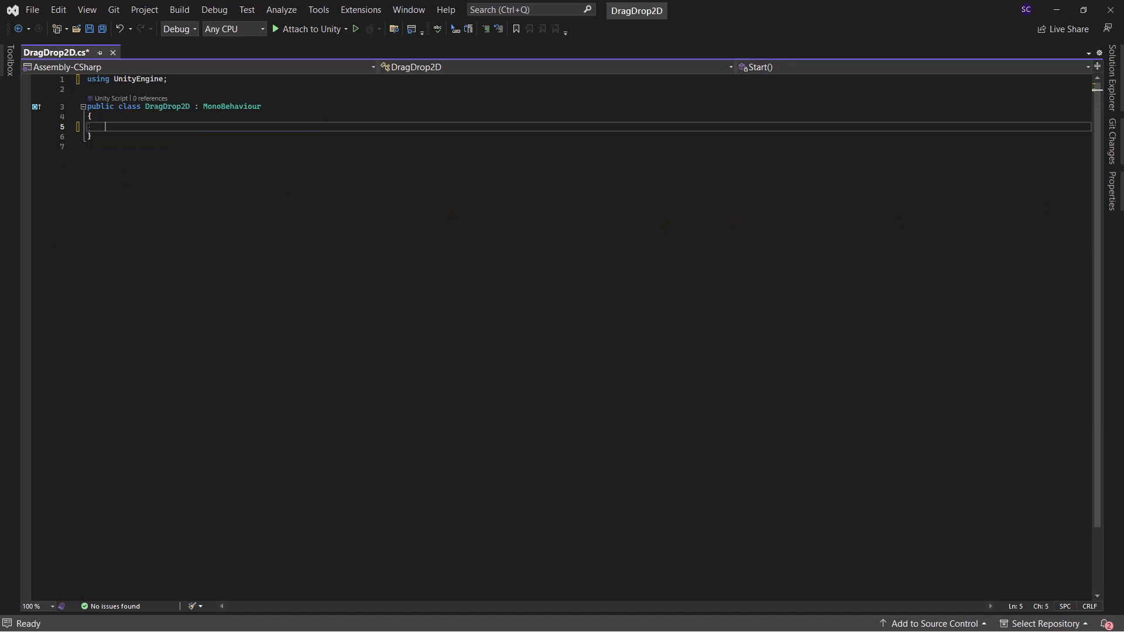
Write Vector3 MouseWorldPosition() using Input.mousePosition with z from Camera.main.WorldToScreenPoint(transform.position).
text(Vector3 MouseWorldPositio)
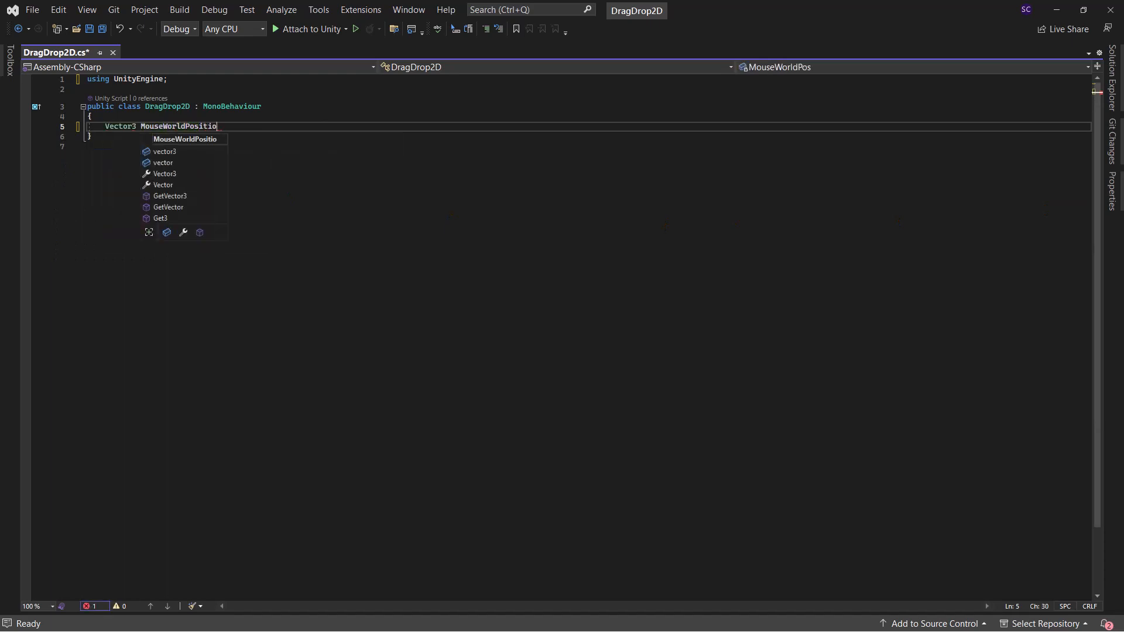
text(n())
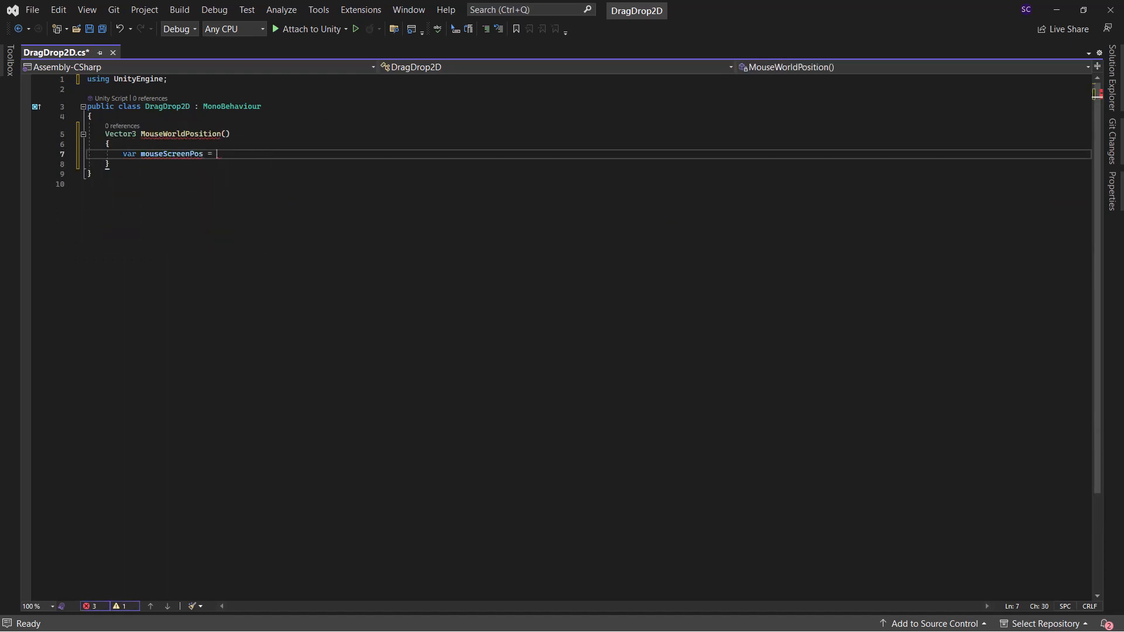
text(Input.mousePosition;)
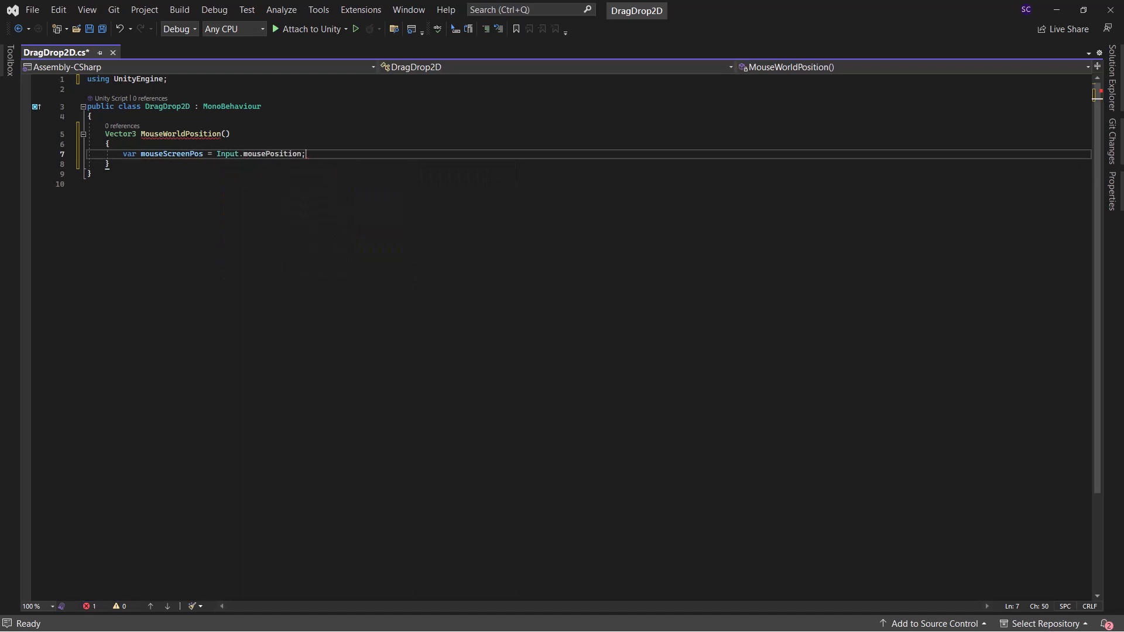
text(mouseScreenPos.z)
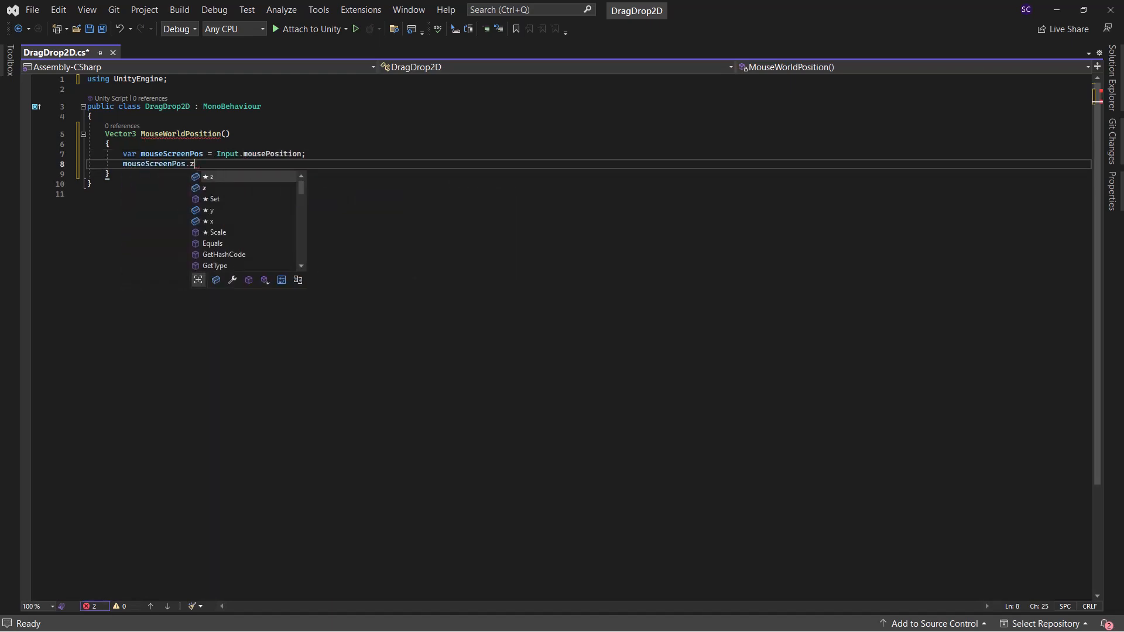
text(= Camer)
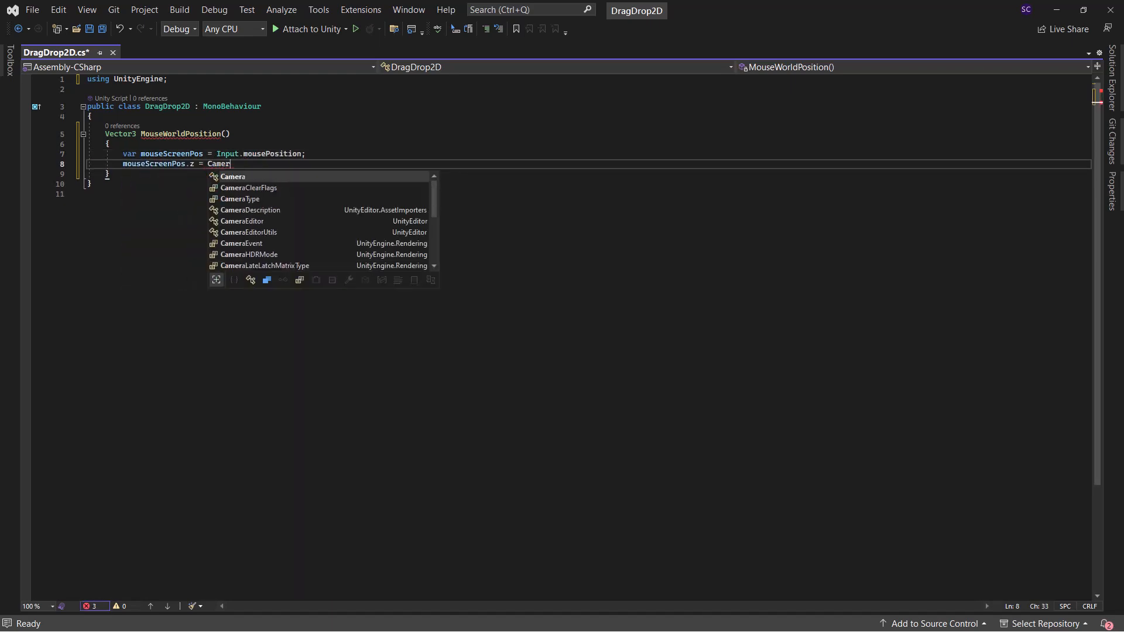
text(a.main.WorldToScreenPoint)
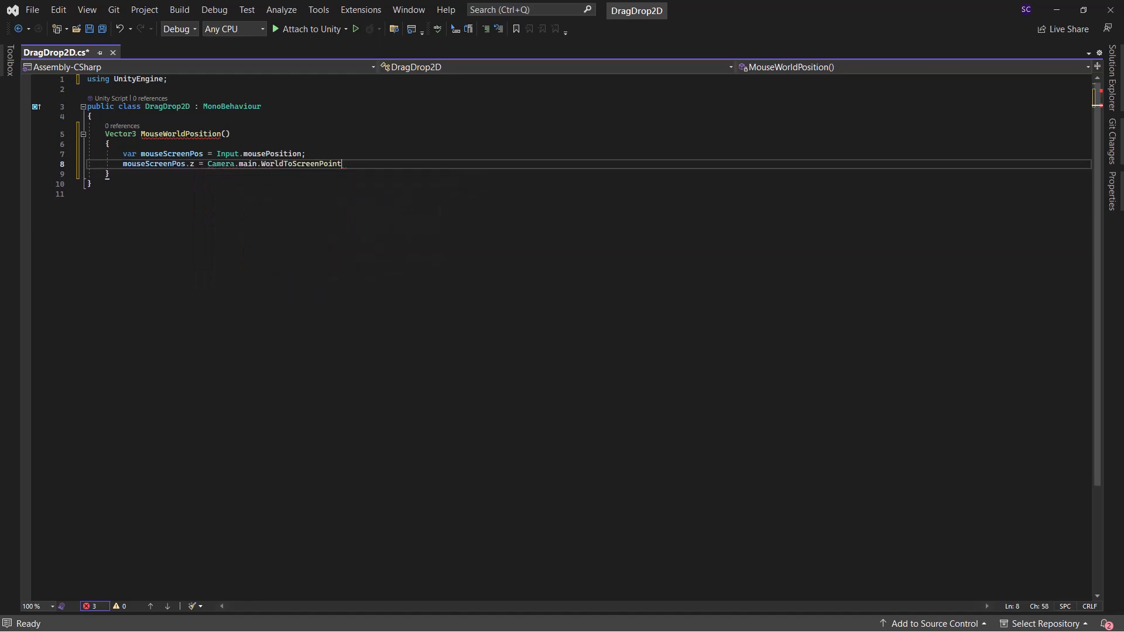
text((transform.position).)
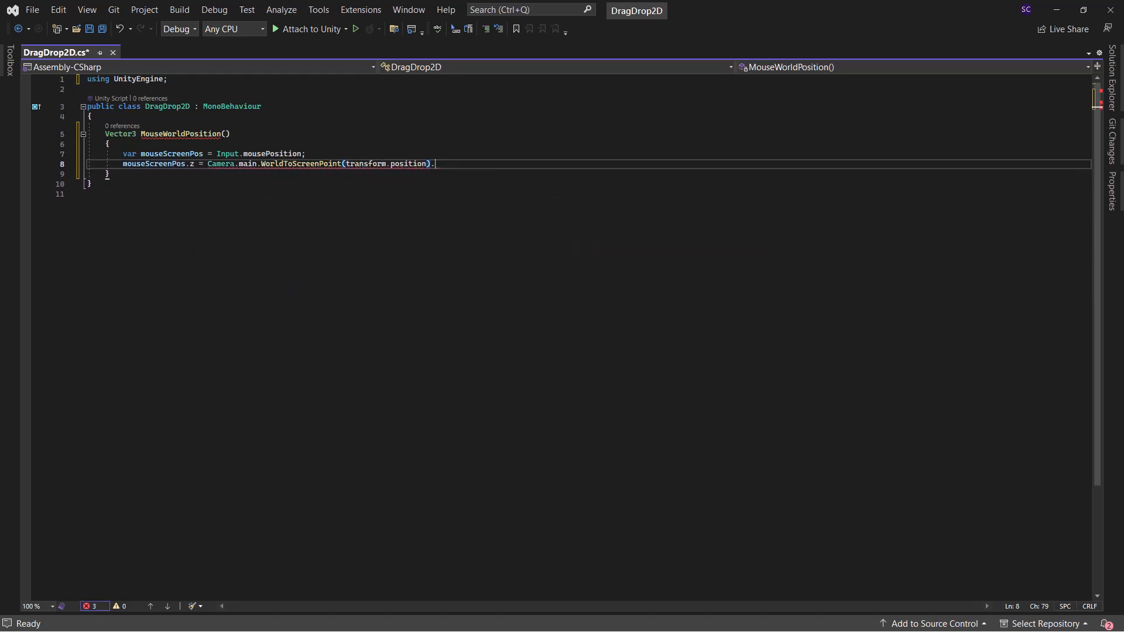
text(z;)
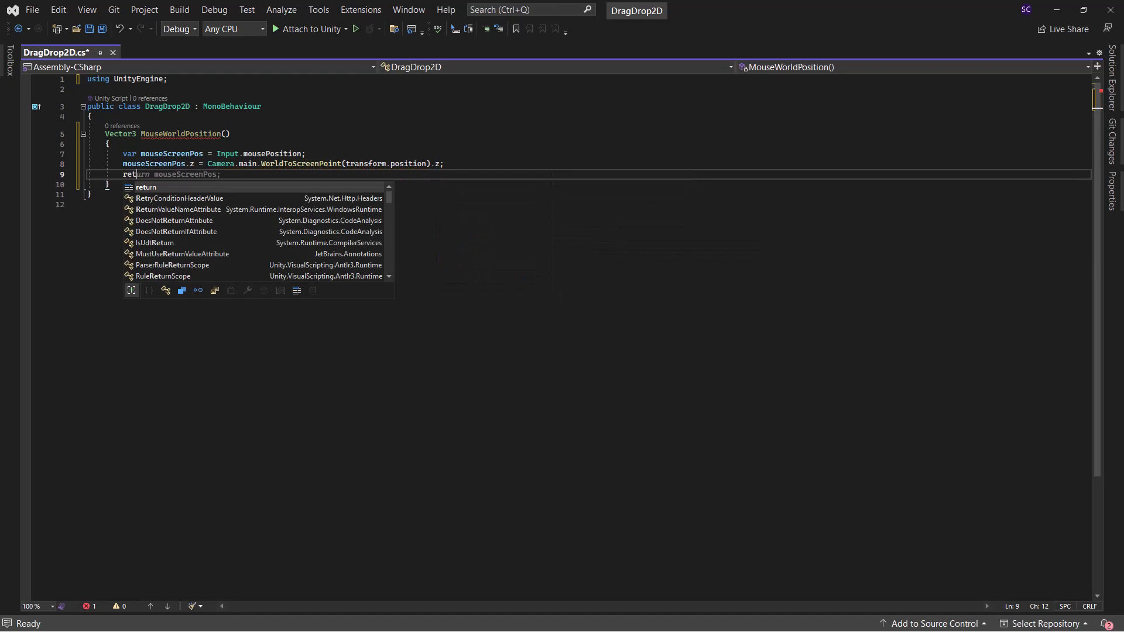
text(camera.main.ScreenToWorldPoint(mouseScreenPos);)
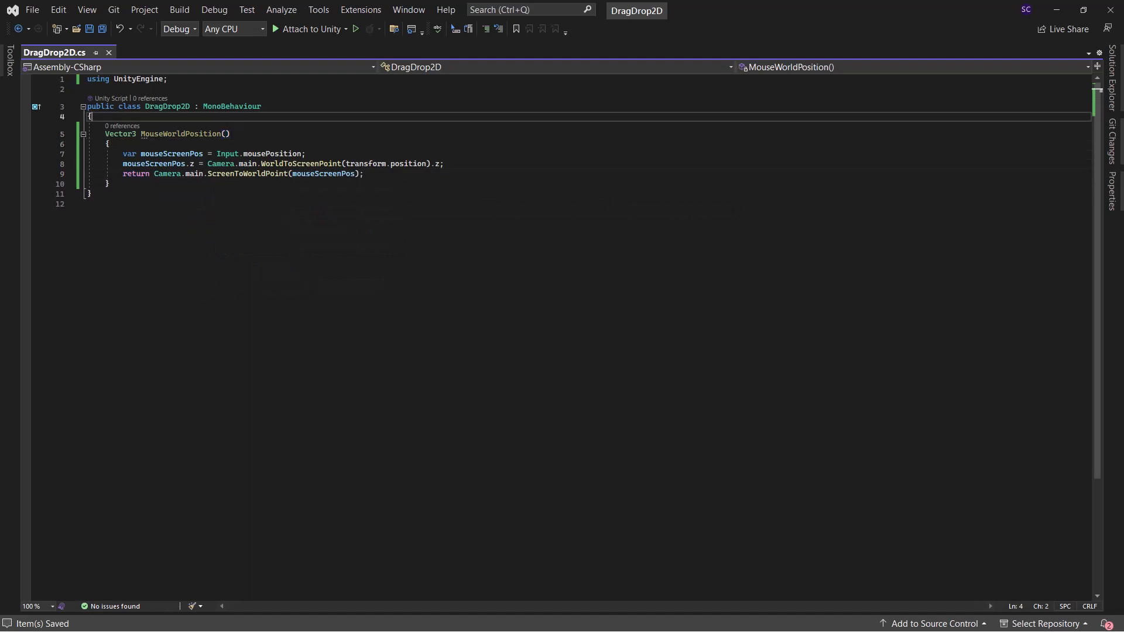
Add a Vector3 offset, set in OnMouseDown as transform.position - MouseWorldPosition(), added during OnMouseDrag.
key(enter)
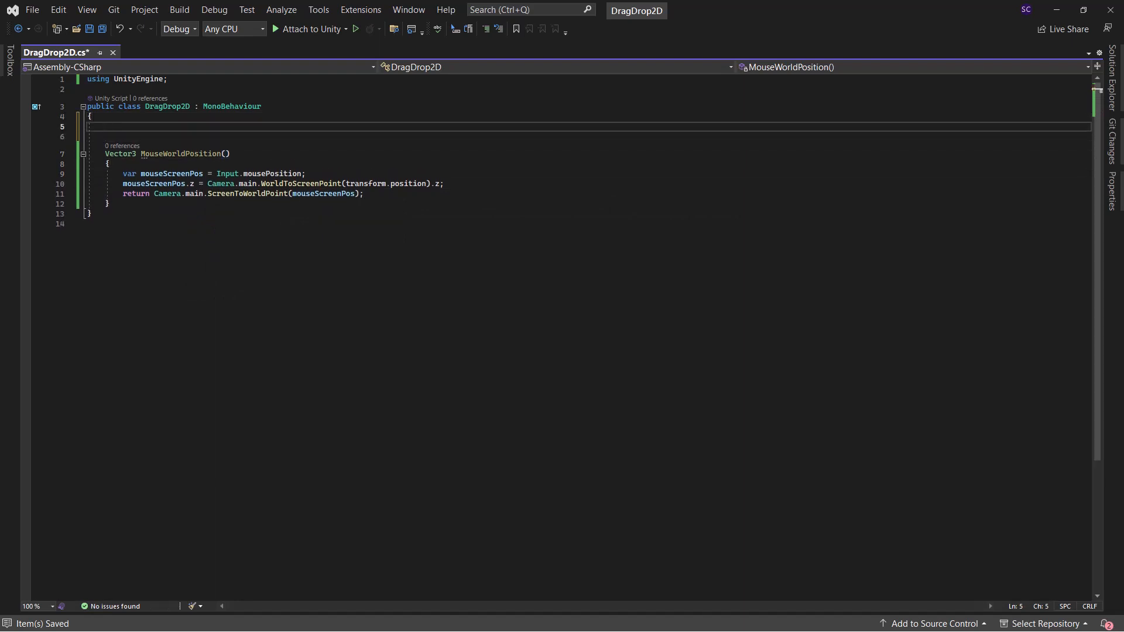
text(void OnMouseDrag()
text(transform.position)
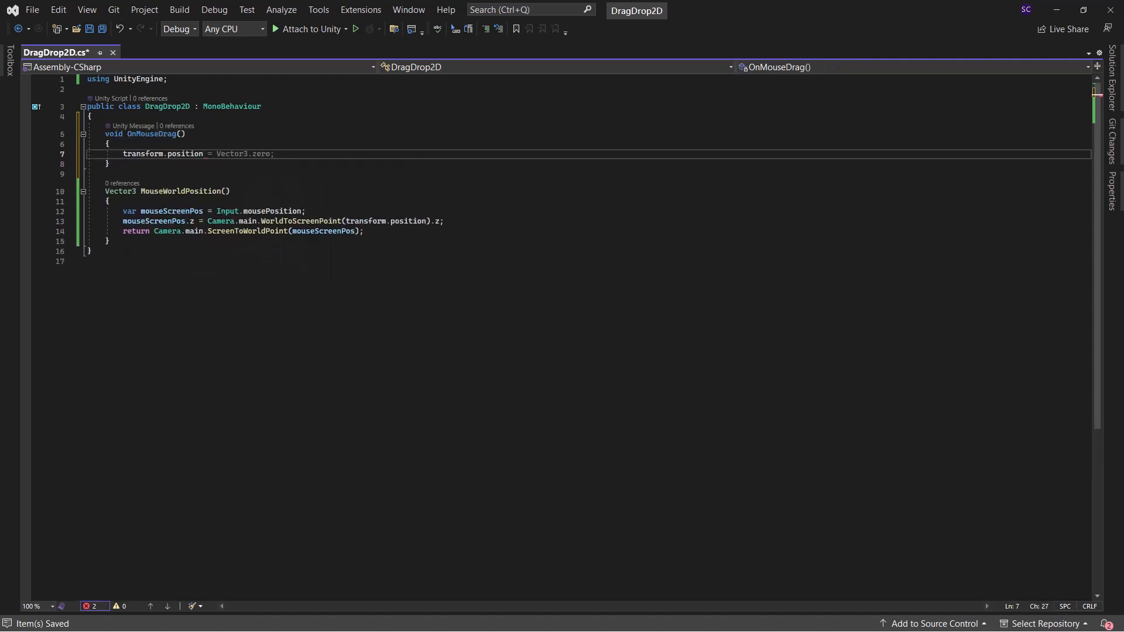
text(M)
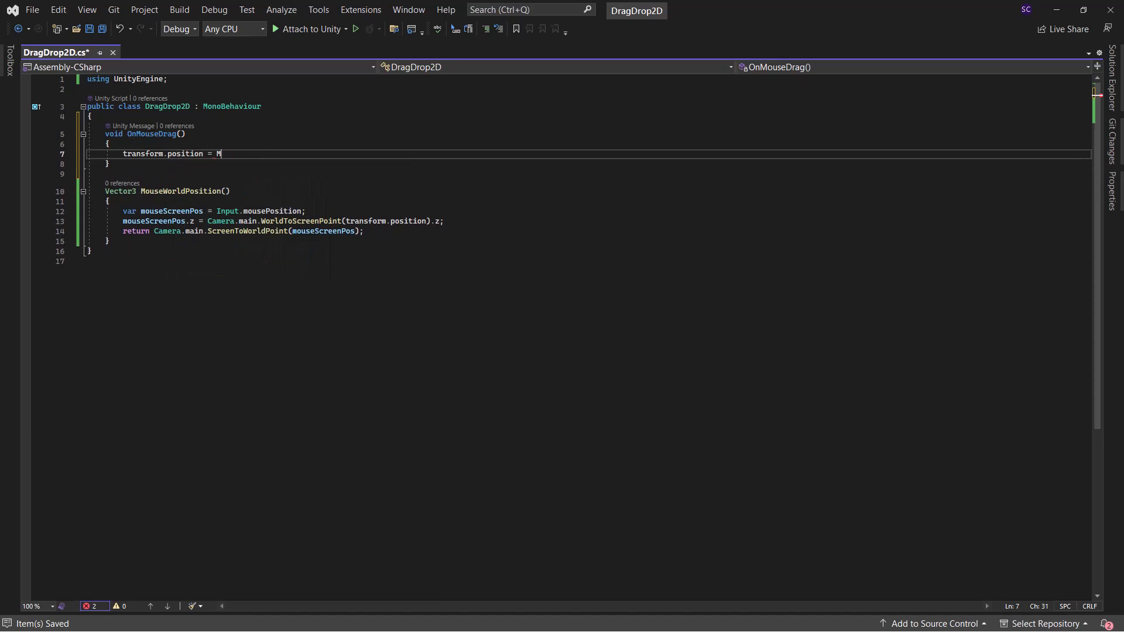
text(ouseWorldPosition();)
text(v)
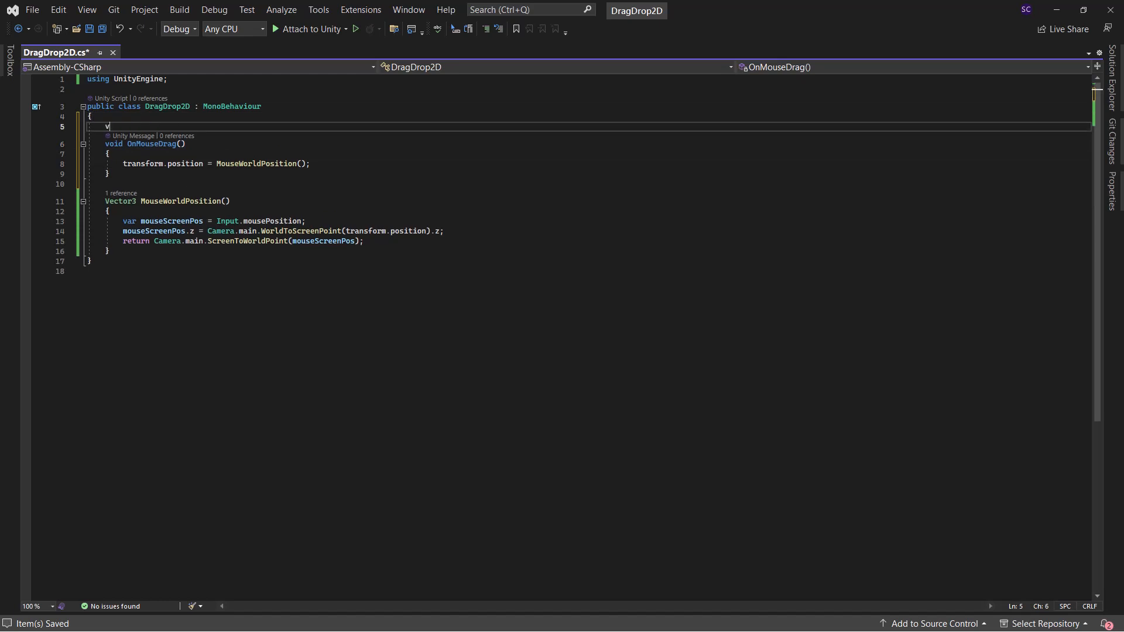
text(Vector3 offset)
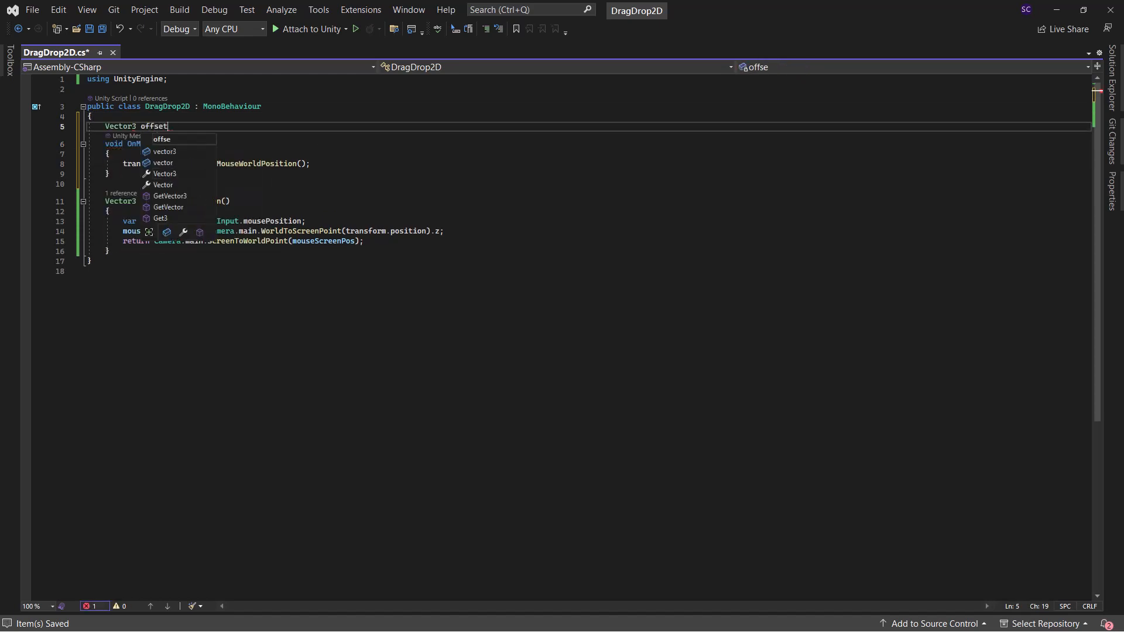
text(;)
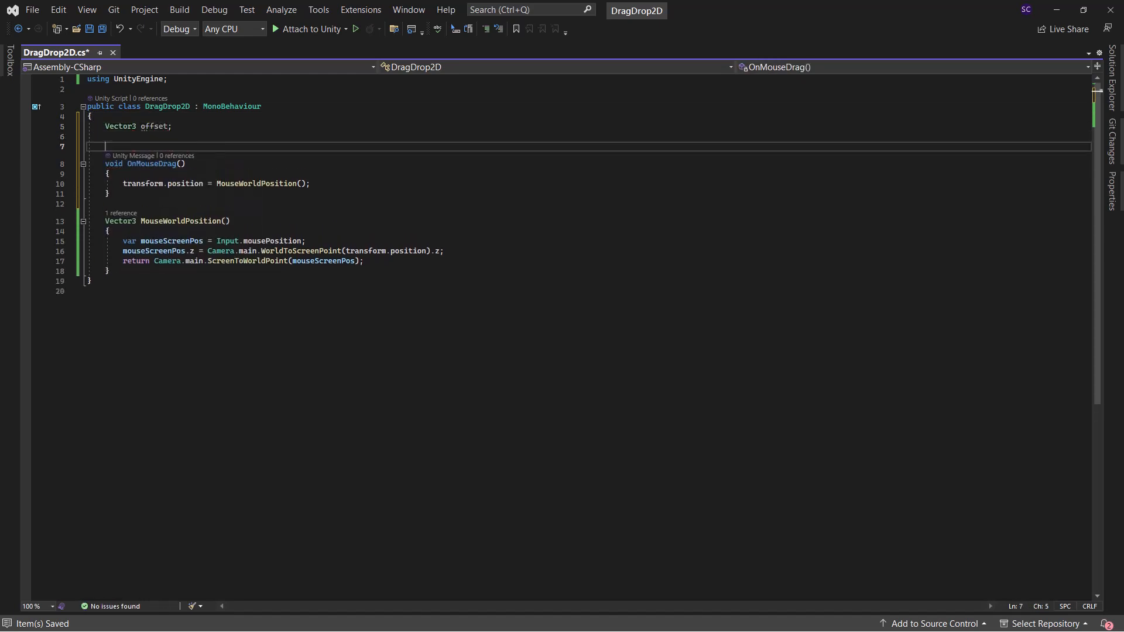
text(void OnMouseDown()
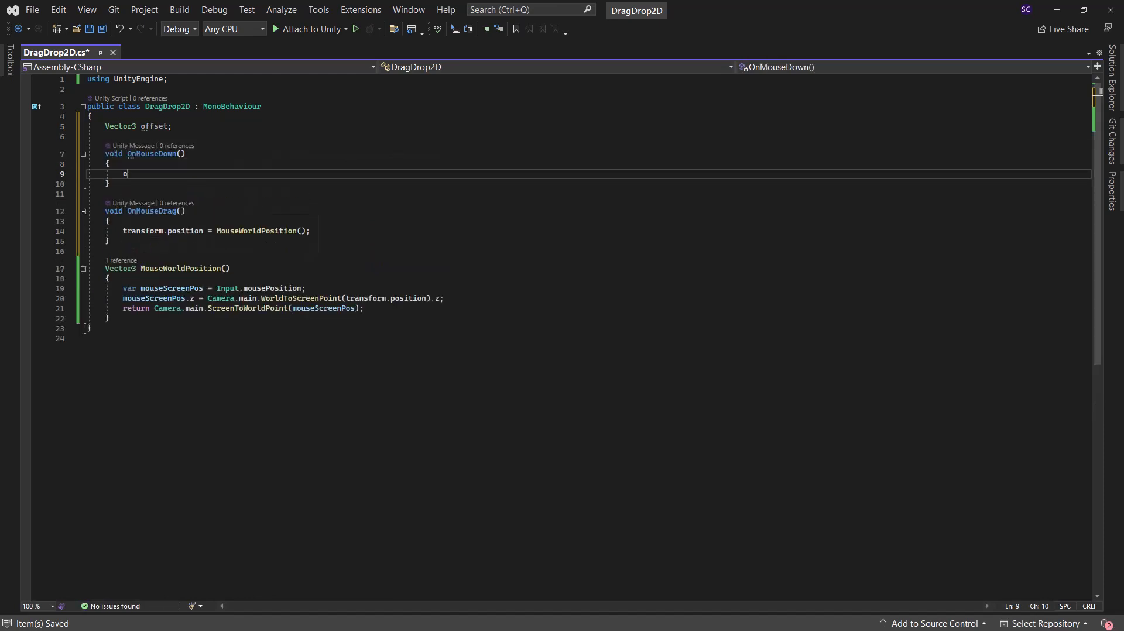
text(ffset = transform.position - mouseWorldPosition();)
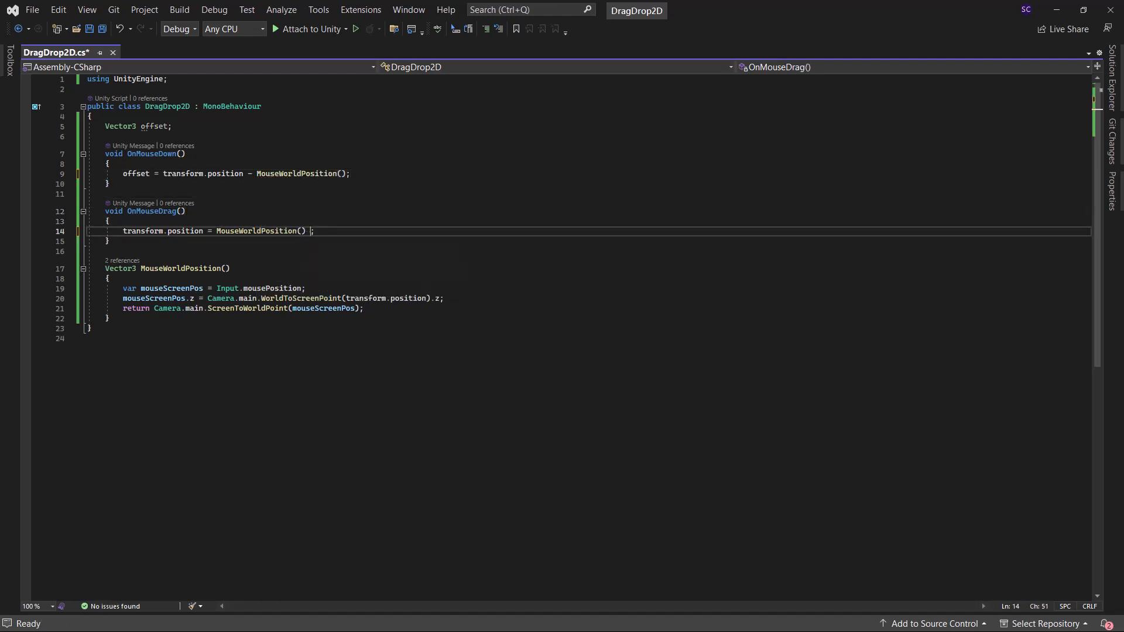
text(+ offset)
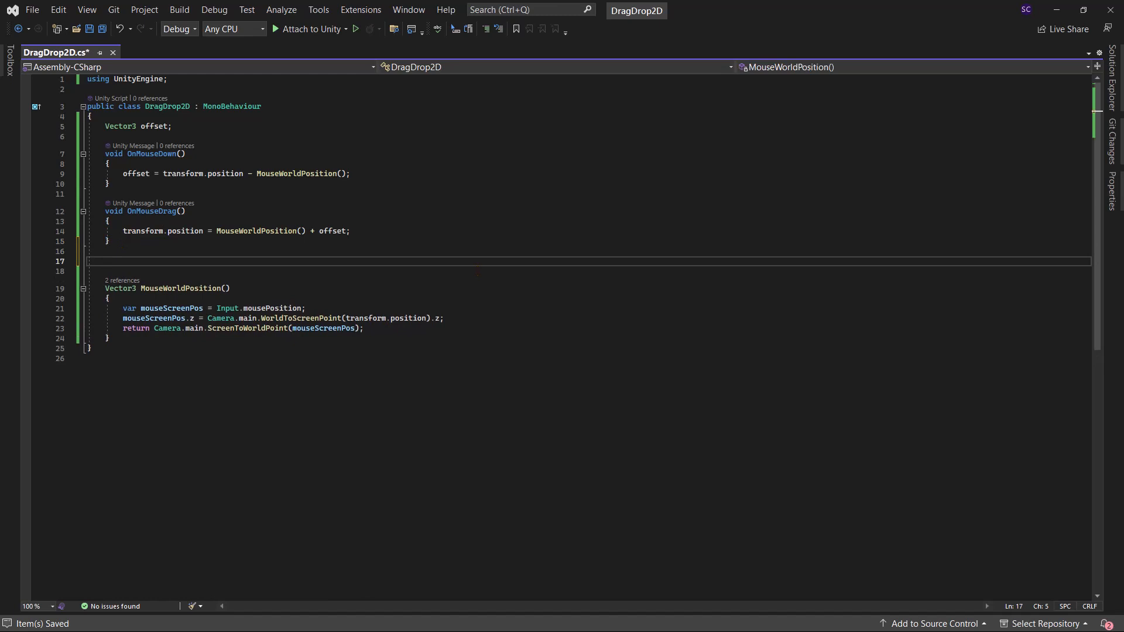
Add a Collider2D field and OnMouseUp that disables it and raycasts into RaycastHit2D hitInfo.
text(void OnMouseUp()
click(587, 270)
text({)
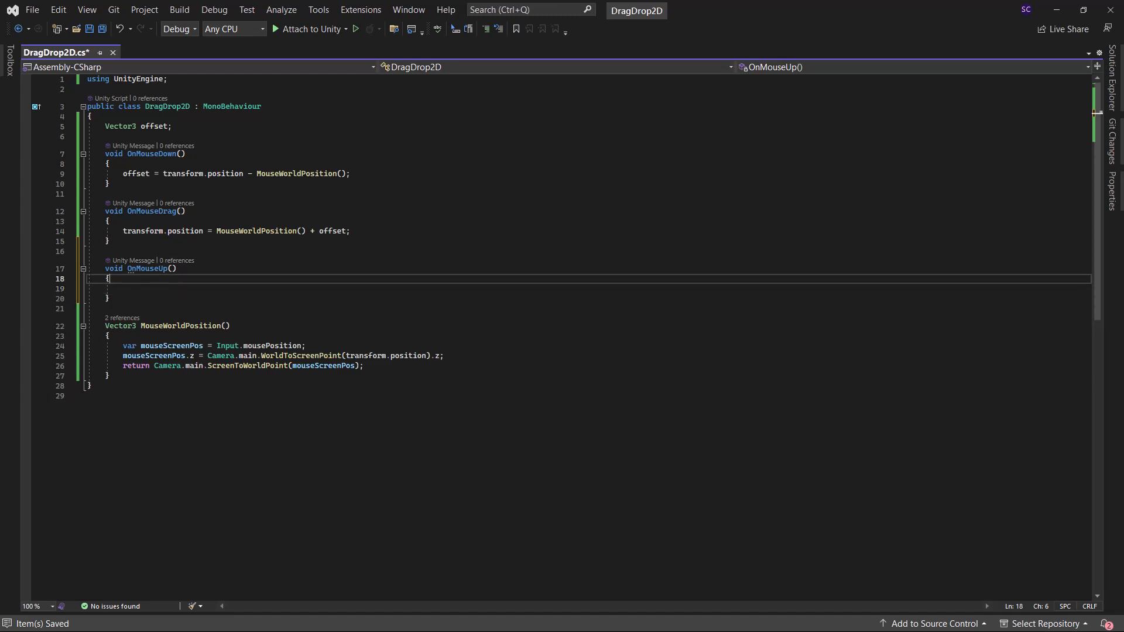
text(Collider2D collider2D;)
text(var rayOrigin)
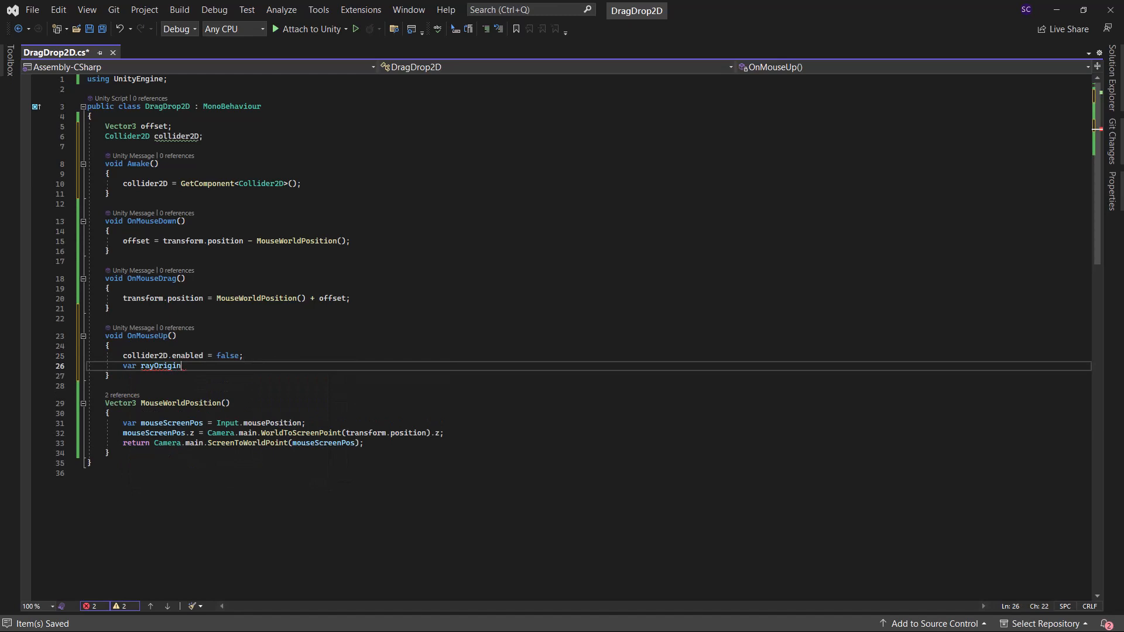
text(= Camera.main.transform.position;)
text(var rayDirection = MouseWorldPosition() - c)
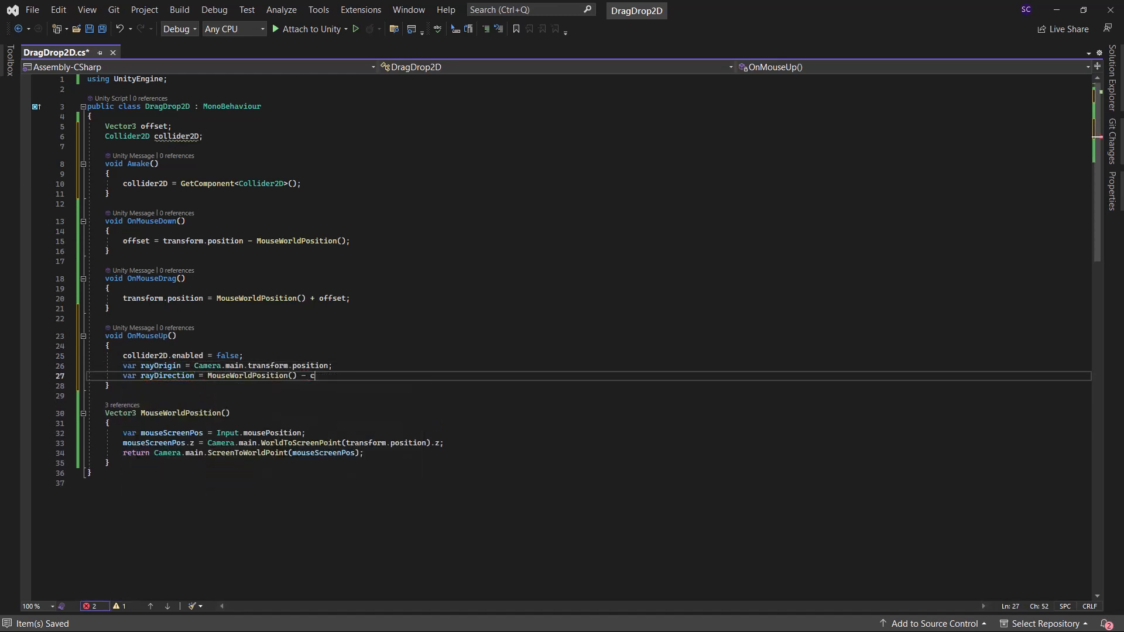
text(Camera.main.transform.position;)
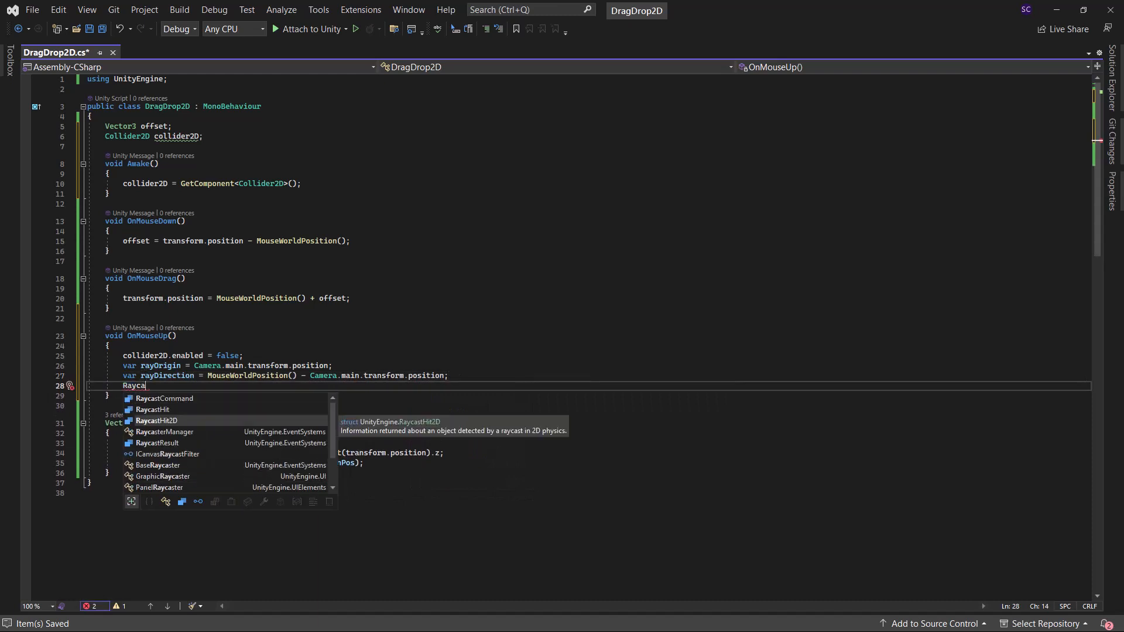
text(RaycastHit2D hitInfo;)
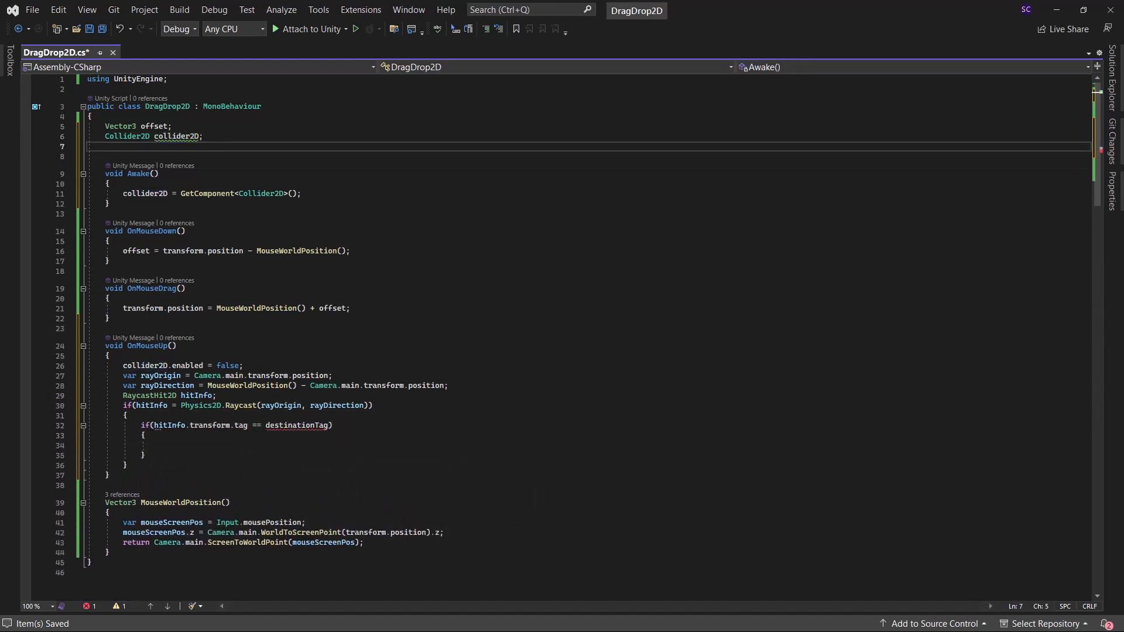
Add public destinationTag "DropArea", snap to hitInfo position offset (0,0,-0.01f), re-enable collider, save.
text(public string destinationTag = "DropArea";)
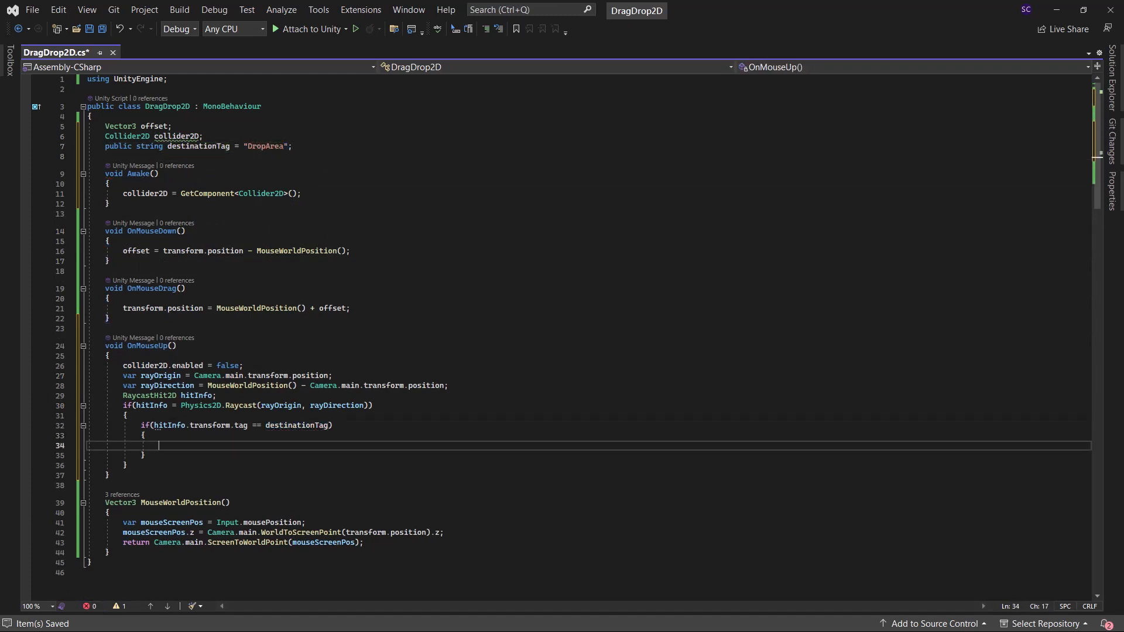
text(transform.position = hitInfo.transform.position;)
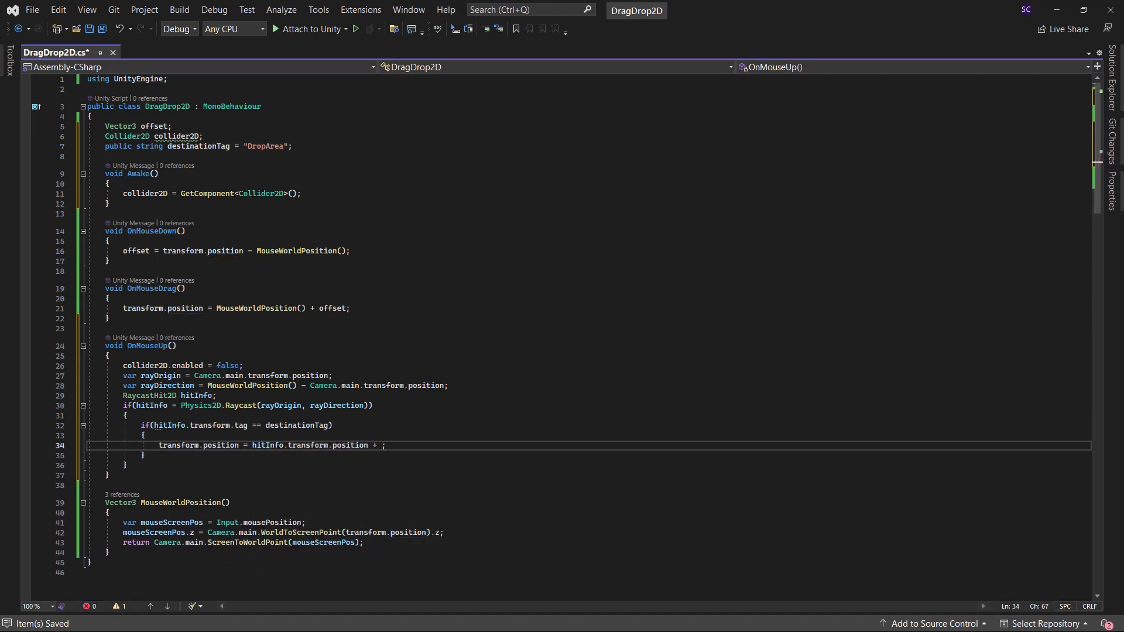
text(new Vector3(0,0))
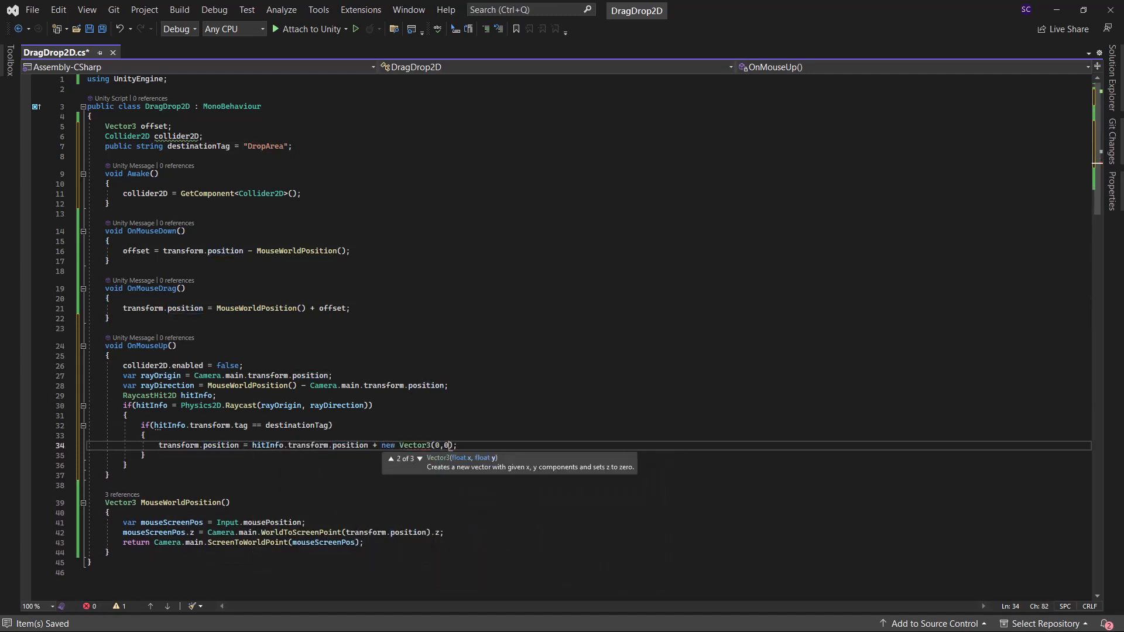
text(,-0.01f)
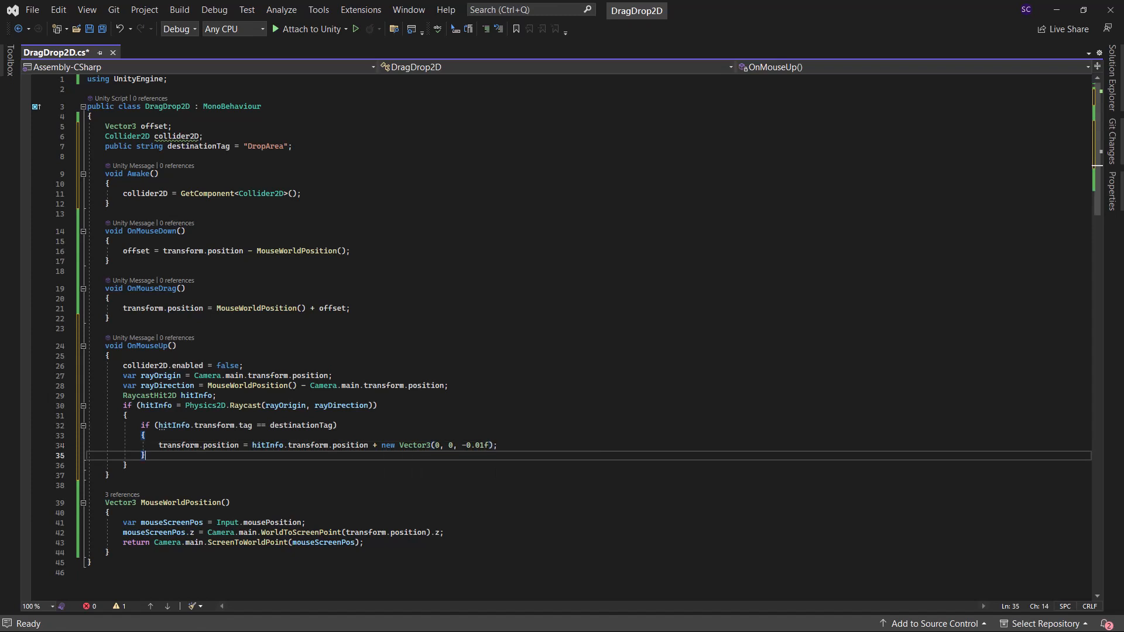
text(collider2D.enabled=true;)
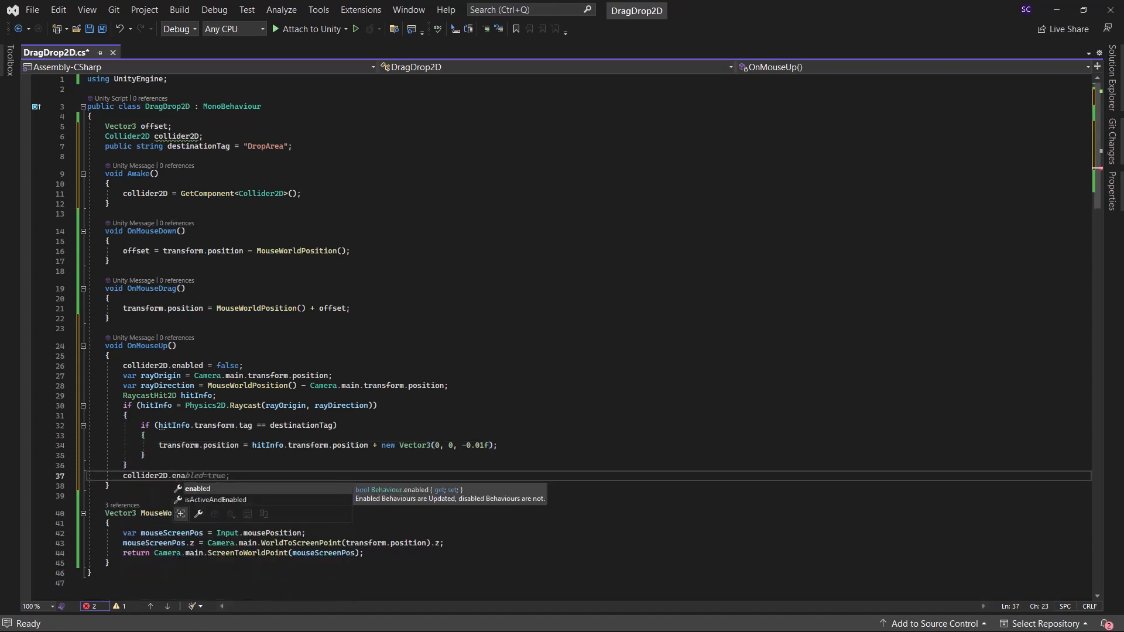
key(ctrl+s)
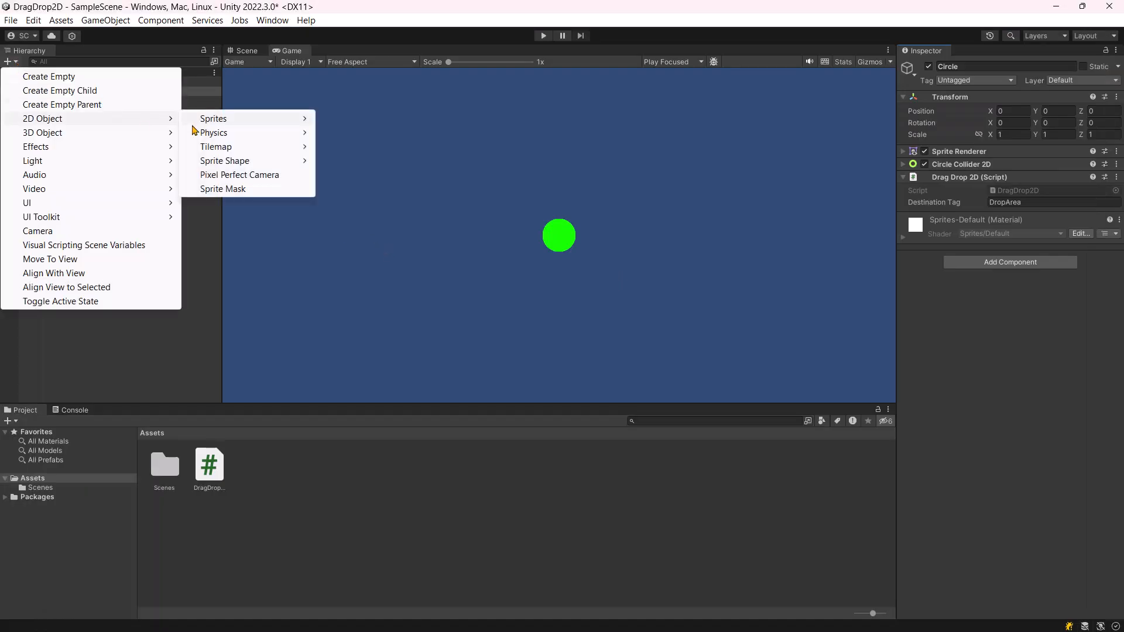
Create a square sprite and tag it DropArea.
click(974, 80)
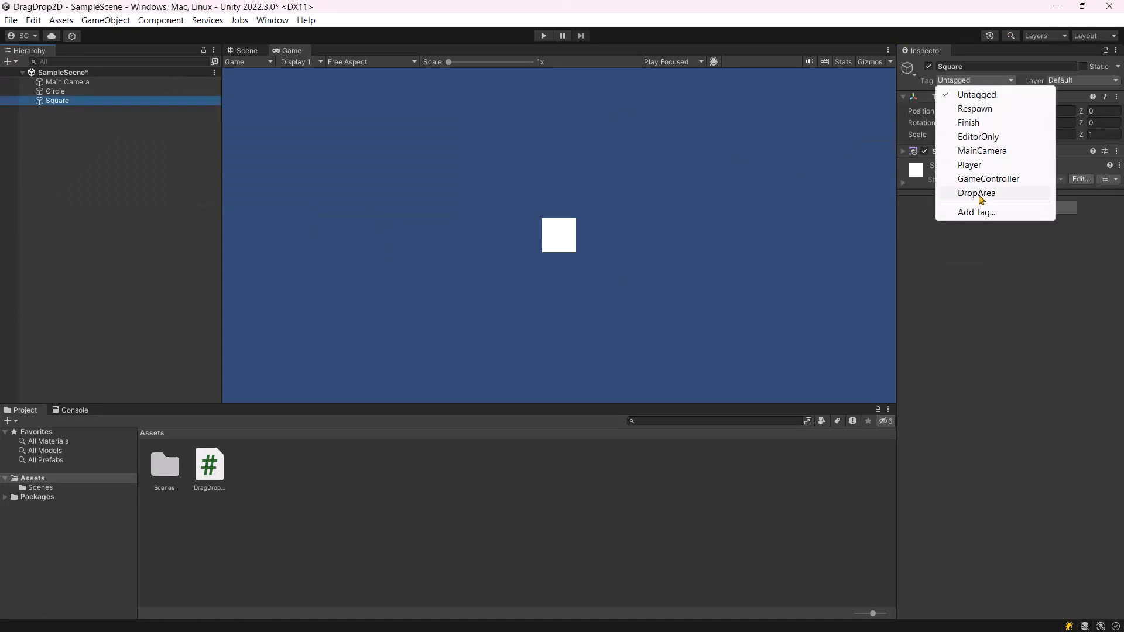
click(977, 193)
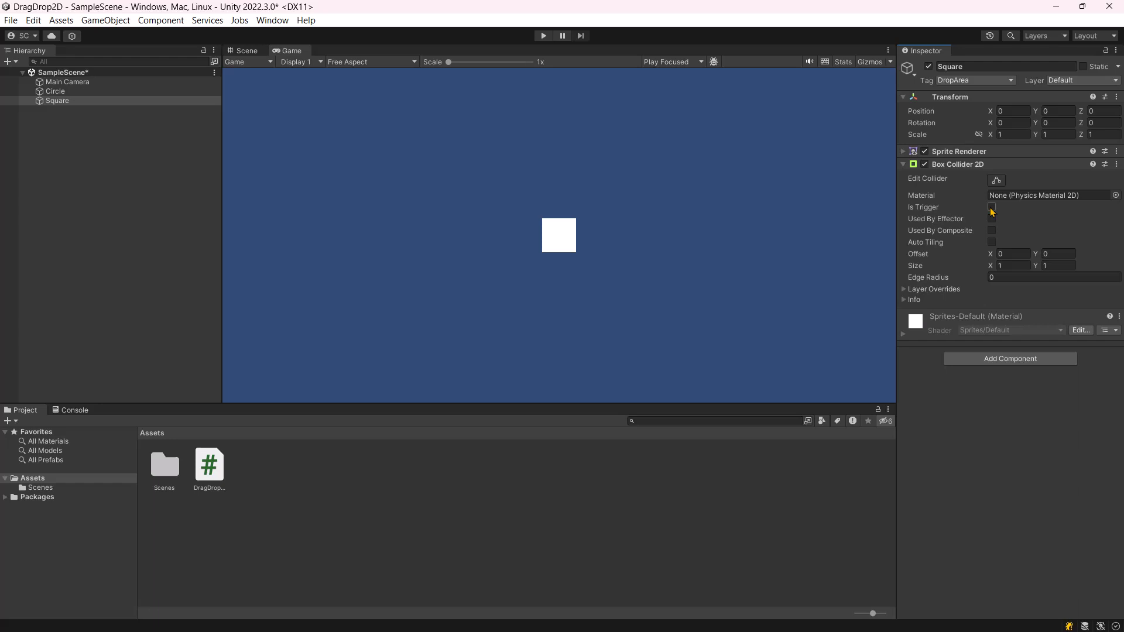
click(242, 51)
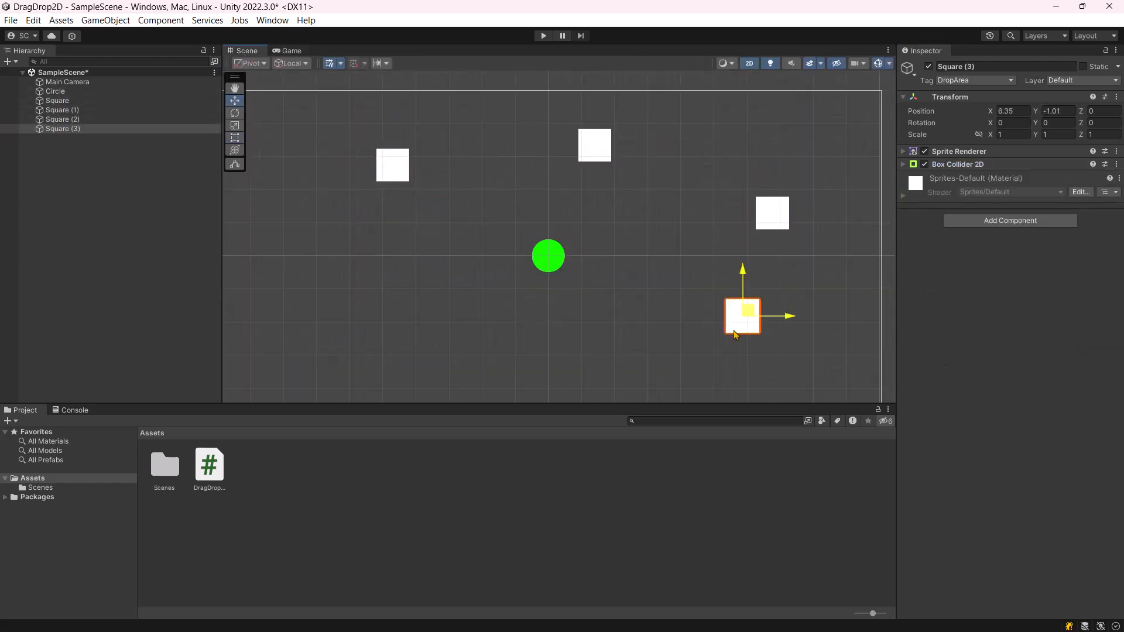
Enter play mode and drag the green circle onto the lower-left and right-hand squares.
click(543, 35)
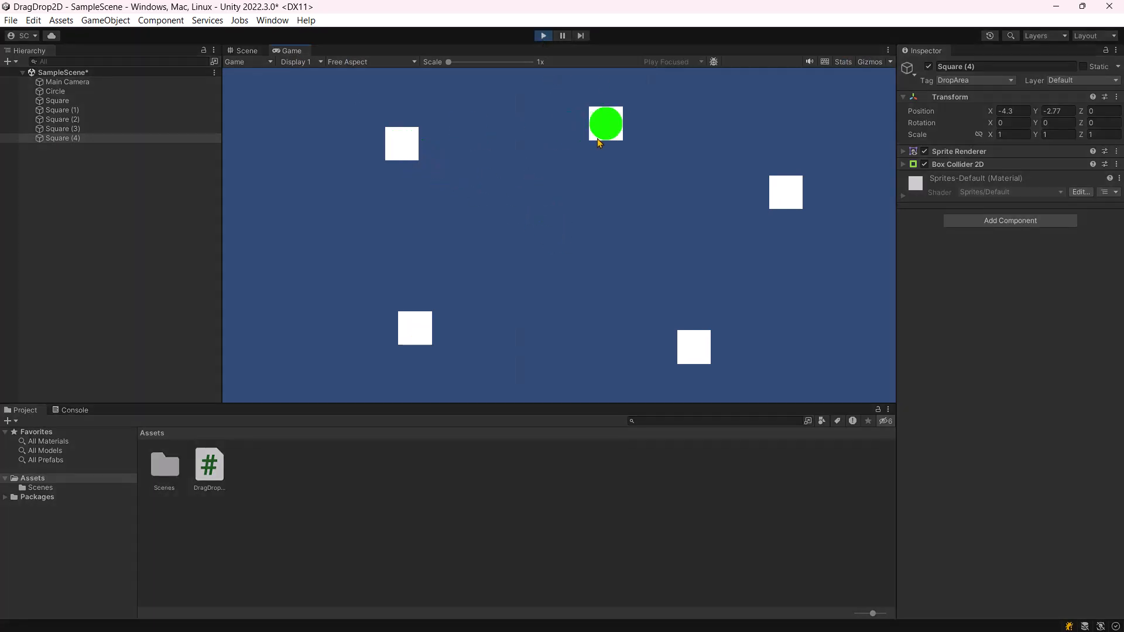
drag(606, 123, 428, 317)
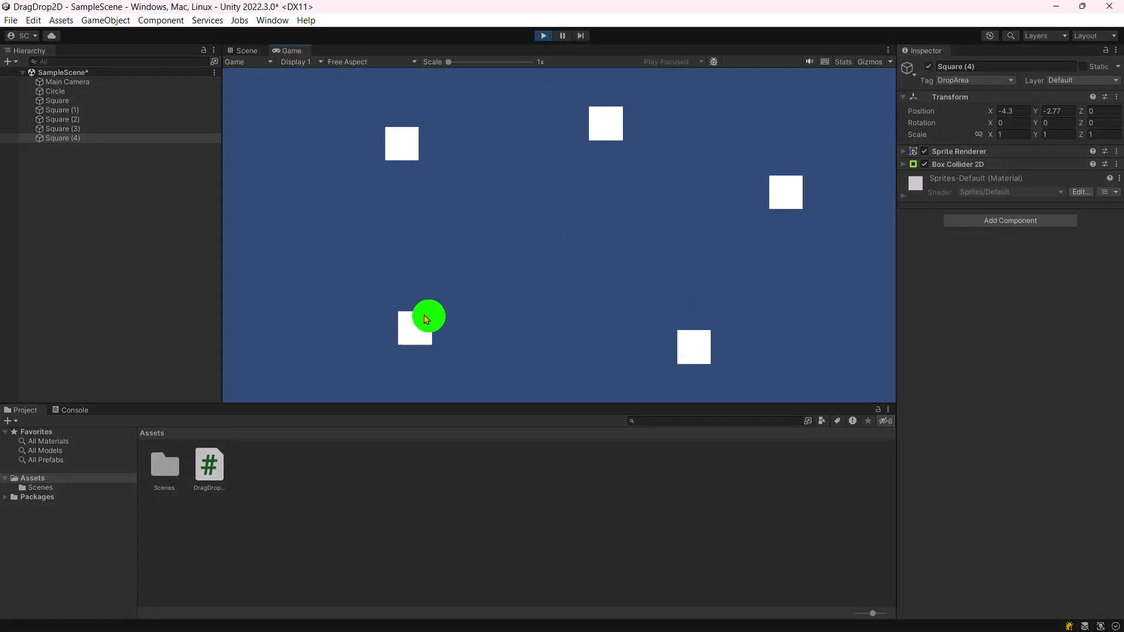
drag(429, 316, 414, 329)
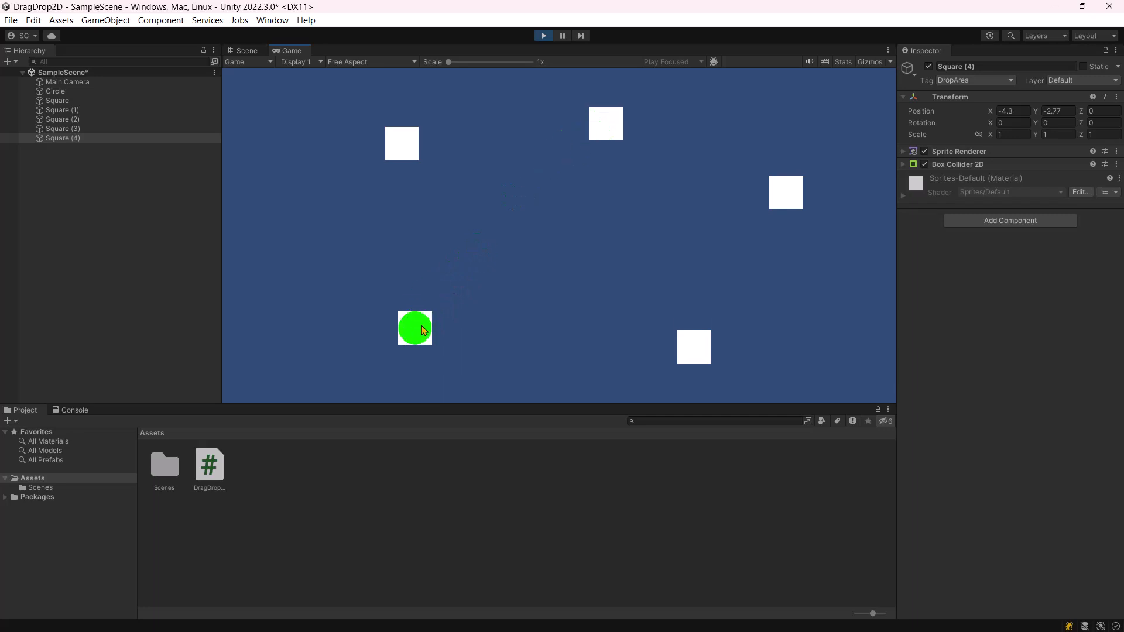
drag(414, 328, 785, 192)
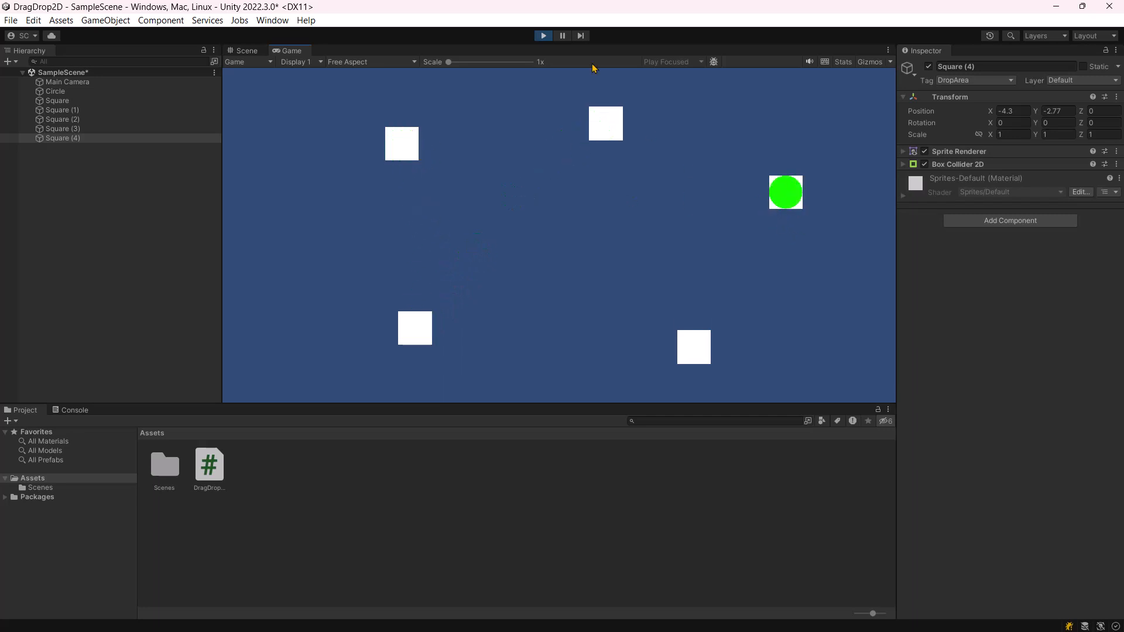